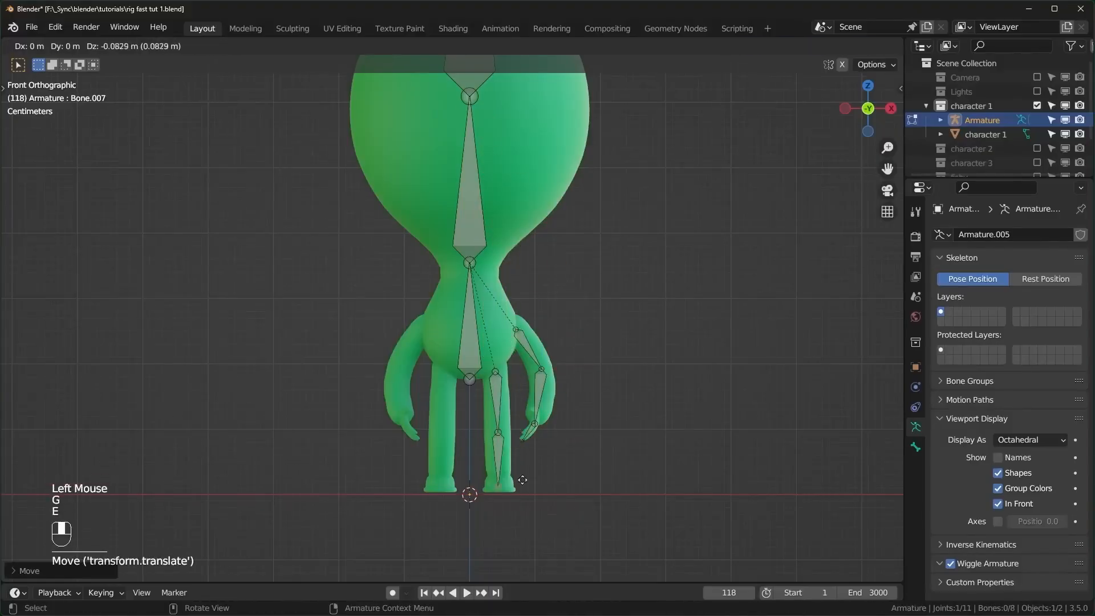
Step: Add the Auto-Rig Pro biped reference armature over the T-posed character and confirm bone placement
{"action": "left_click", "coordinate": [481, 46]}
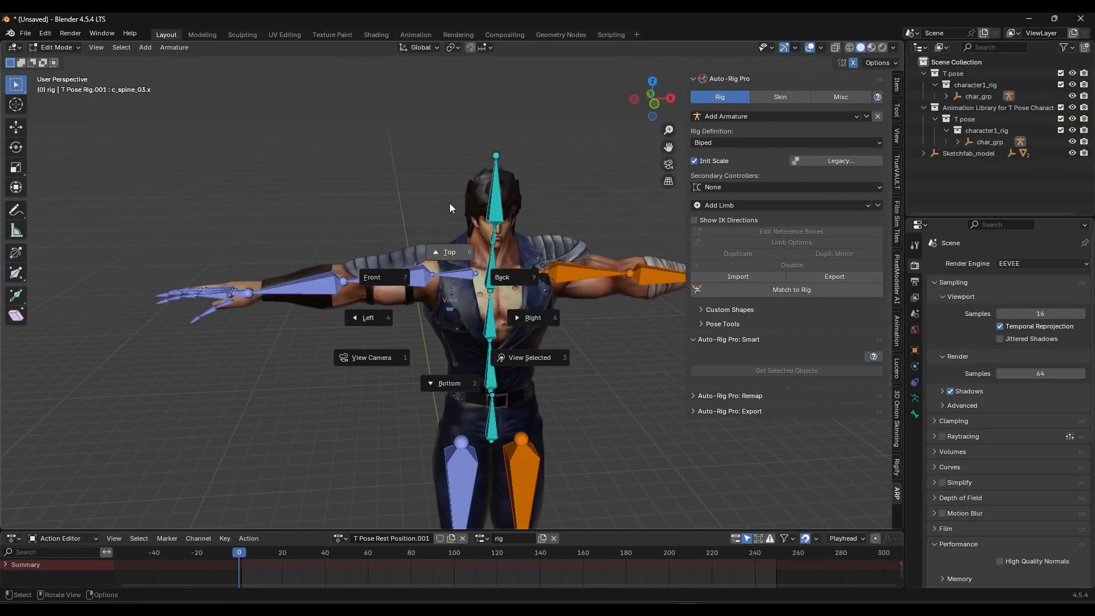
Step: Show the rig's Animation Library action list beginning with the A pose Rest Position entries
{"action": "left_click", "coordinate": [372, 276]}
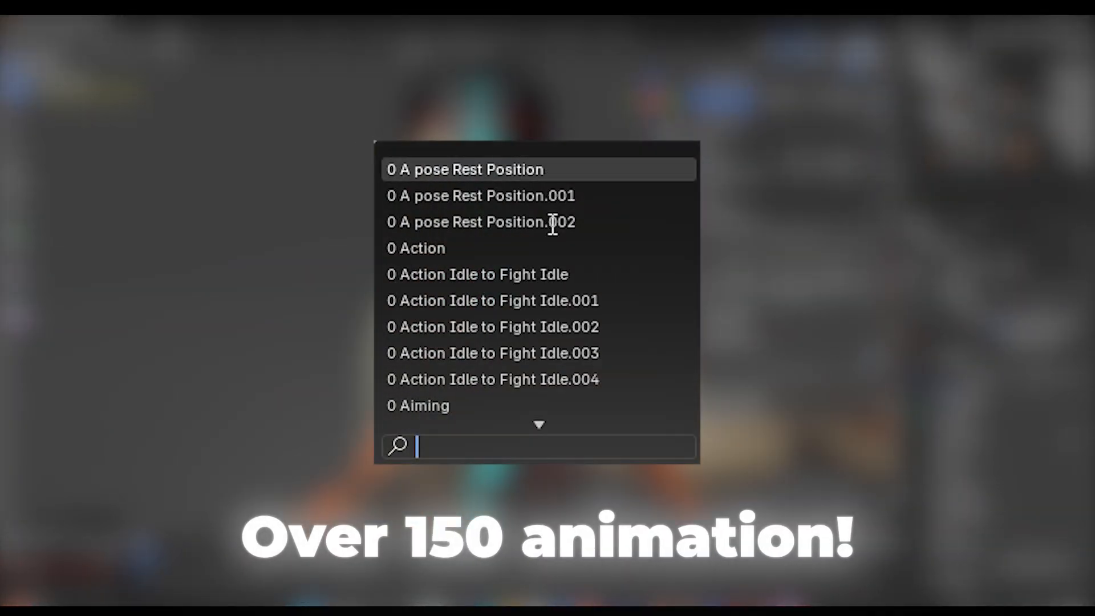
Step: Scroll the action list down to Back Flip.005 and play it on the A-pose character's rig
{"action": "scroll", "scroll_direction": "down", "scroll_amount": 3}
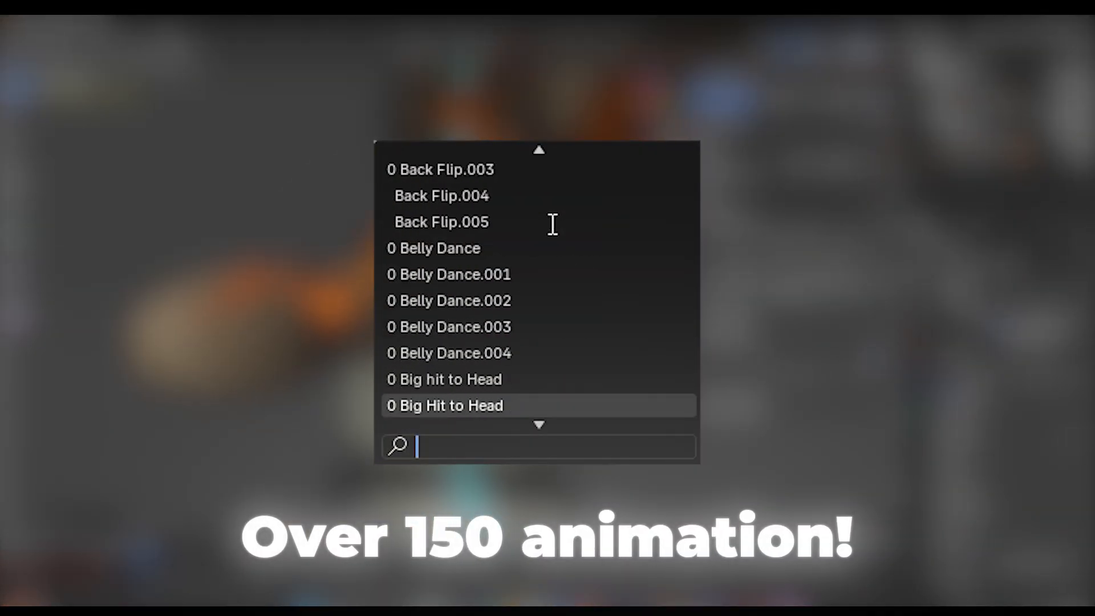
{"action": "scroll", "scroll_direction": "down", "scroll_amount": 3}
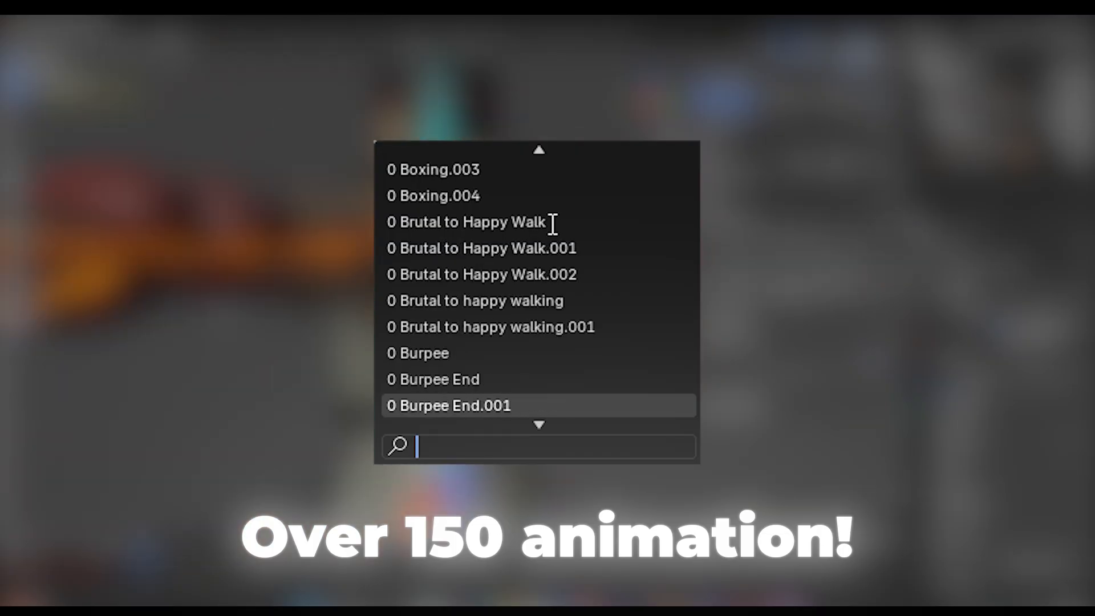
{"action": "scroll", "scroll_direction": "down", "scroll_amount": 3}
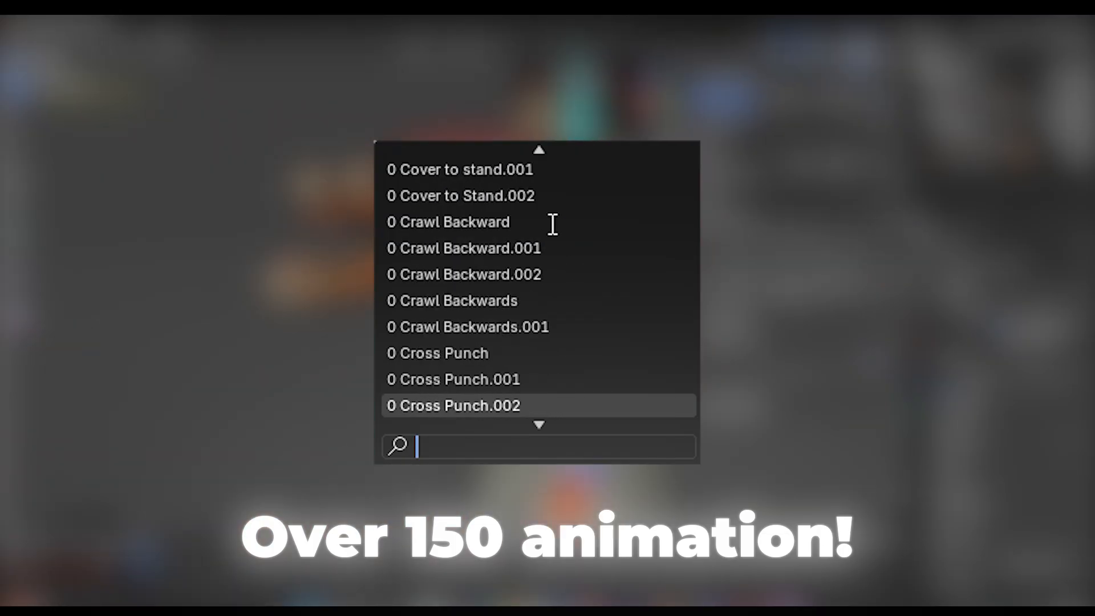
{"action": "scroll", "scroll_direction": "down", "scroll_amount": 3}
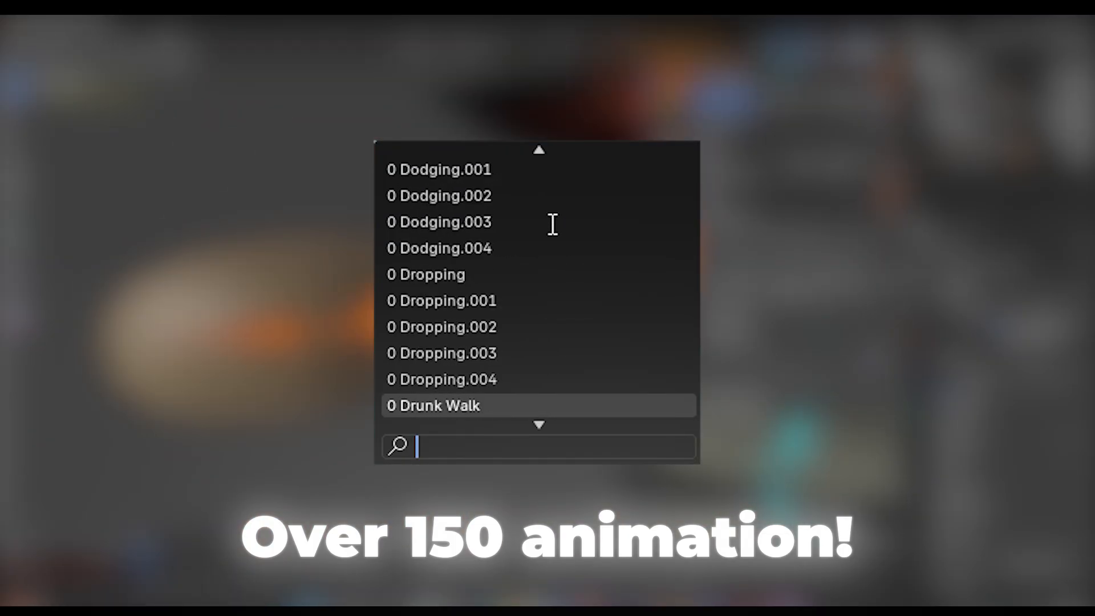
{"action": "scroll", "scroll_direction": "down", "scroll_amount": 3}
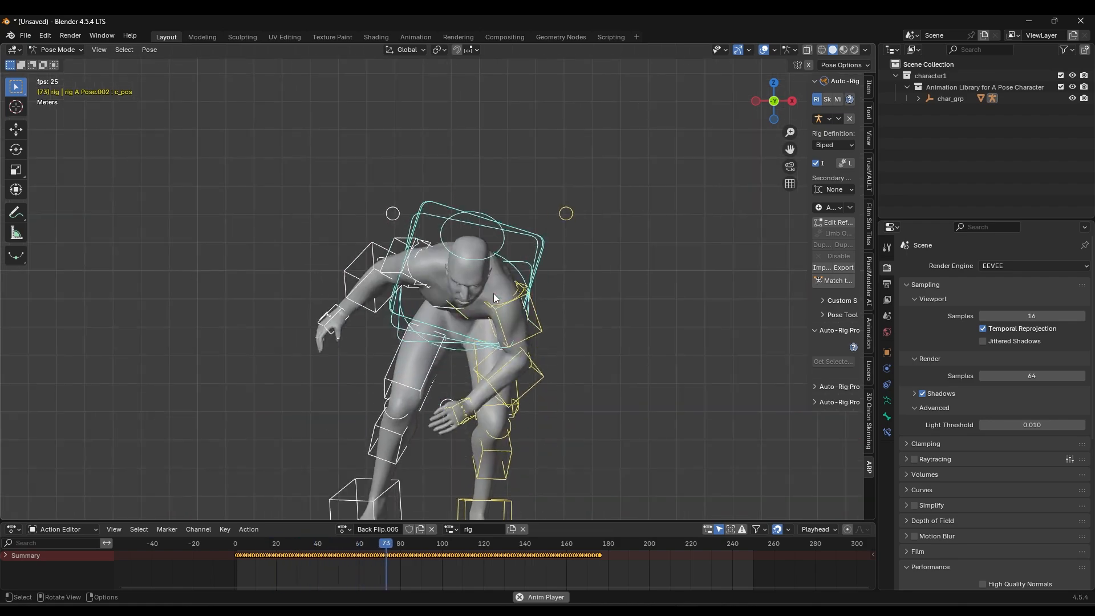
Step: Try the Orc Walk-cycle and Zombie Run library actions on the rig and play Zombie Run
{"action": "left_click", "coordinate": [503, 542]}
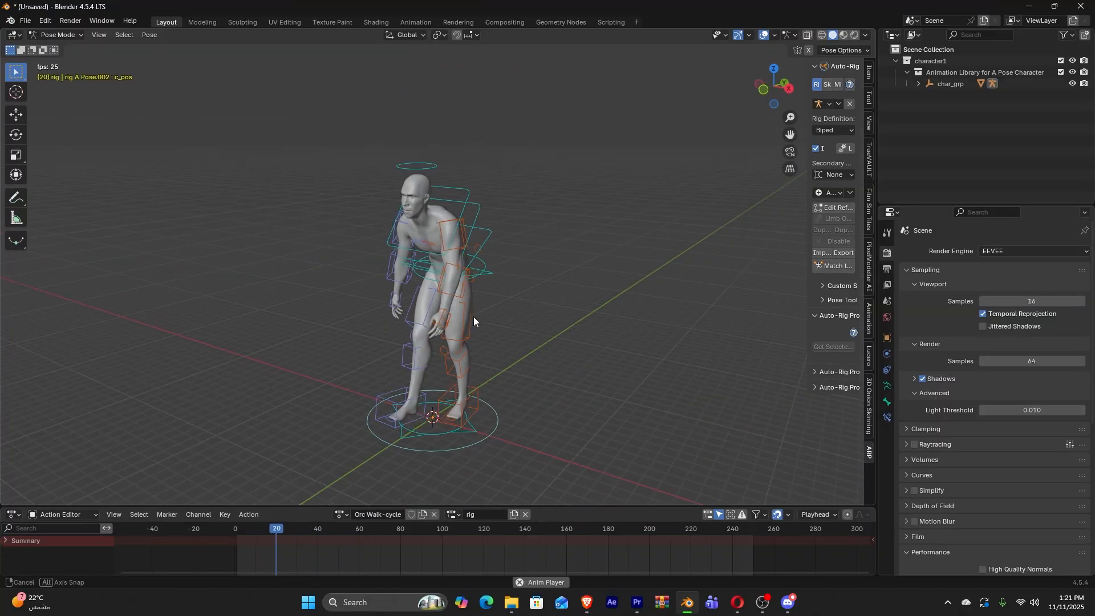
{"action": "left_click", "coordinate": [278, 528]}
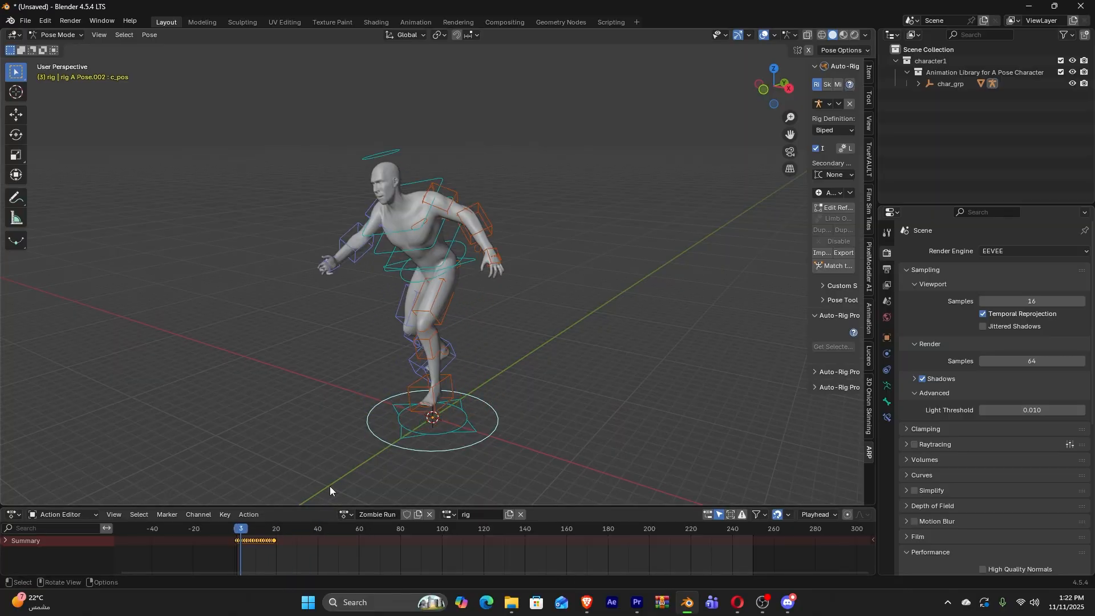
{"action": "key", "text": "space"}
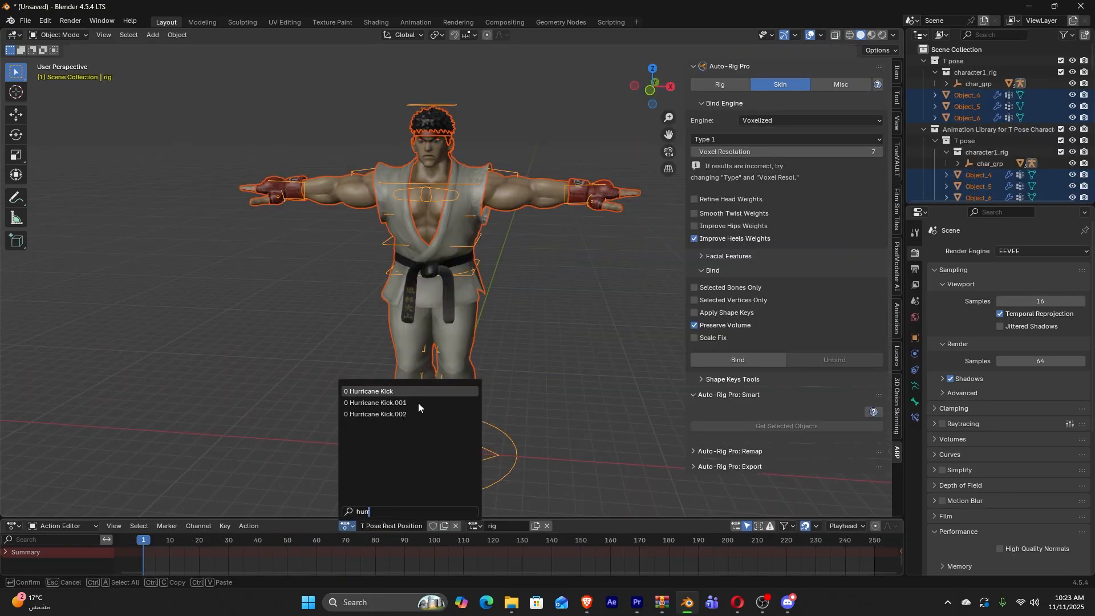
Step: Assign Hurricane Kick, then align the karate fighter's spine and head reference bones and run Match to Rig
{"action": "left_click", "coordinate": [369, 392]}
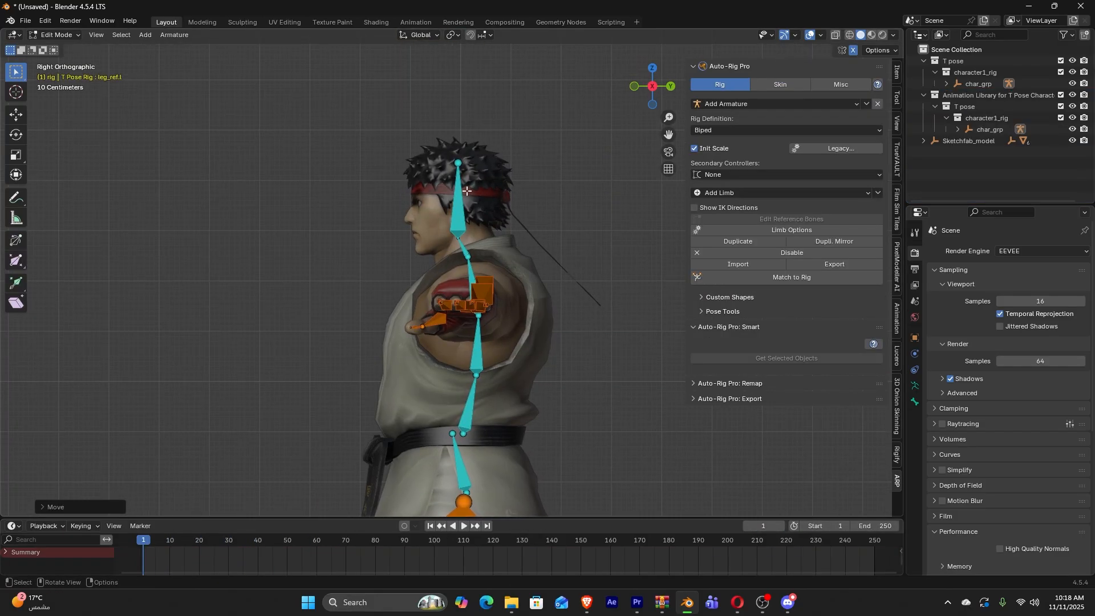
{"action": "left_click", "coordinate": [465, 210]}
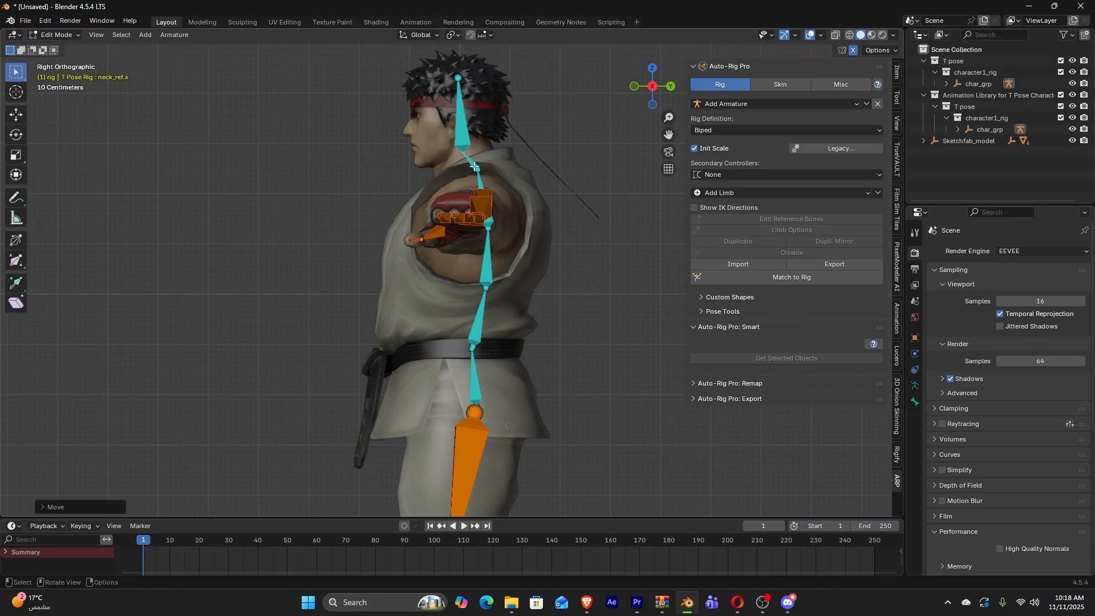
{"action": "left_click", "coordinate": [456, 72]}
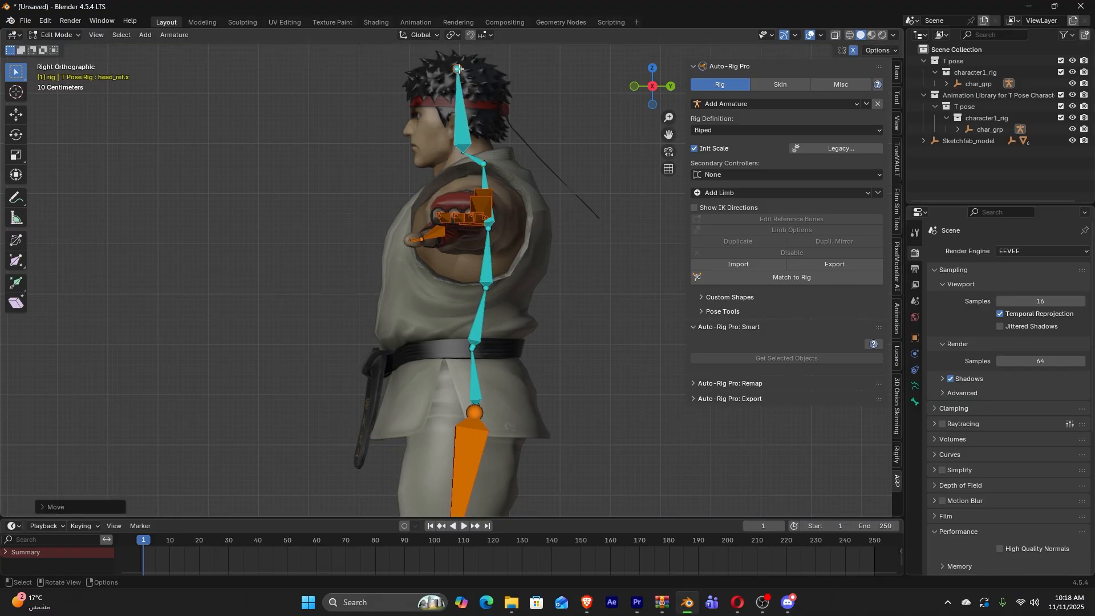
{"action": "left_click", "coordinate": [790, 276]}
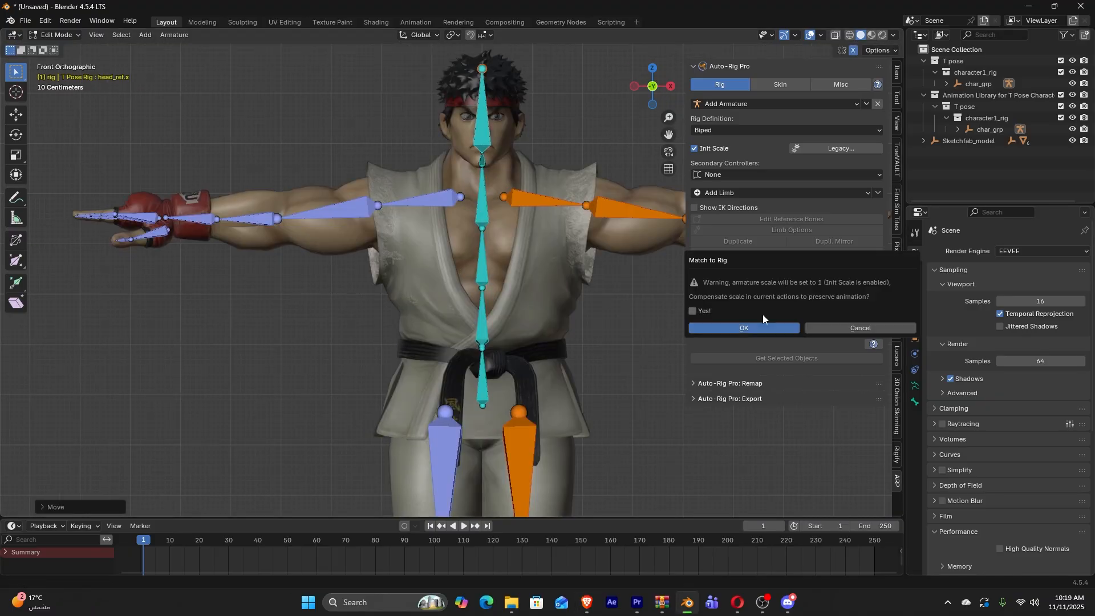
{"action": "mouse_move", "coordinate": [674, 369]}
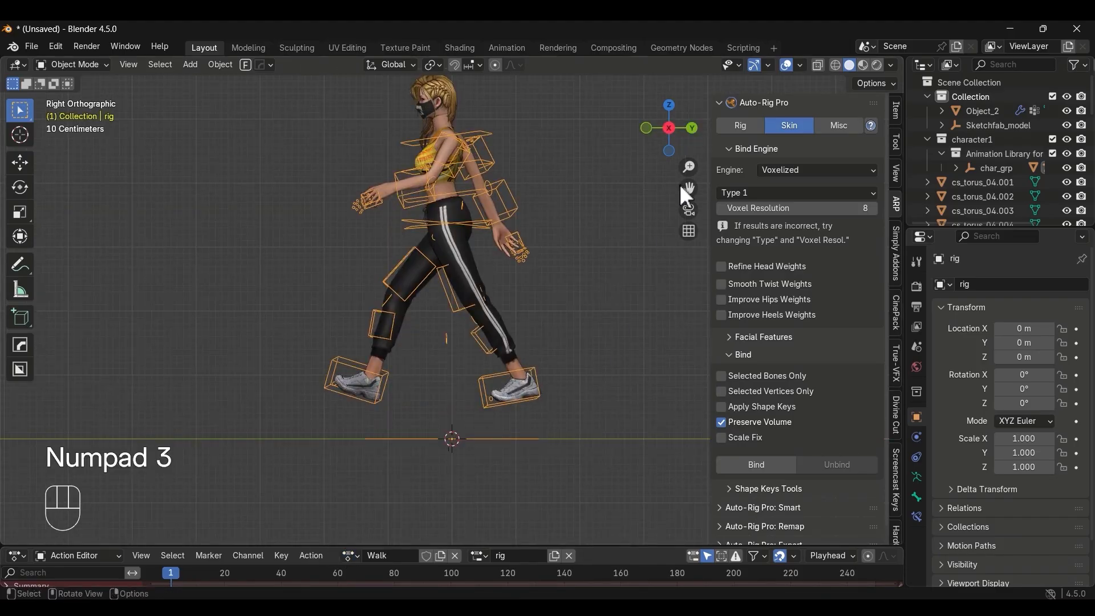
Step: Play the woman's Walk action, then switch her rig to the Fast Run action
{"action": "key", "text": "space"}
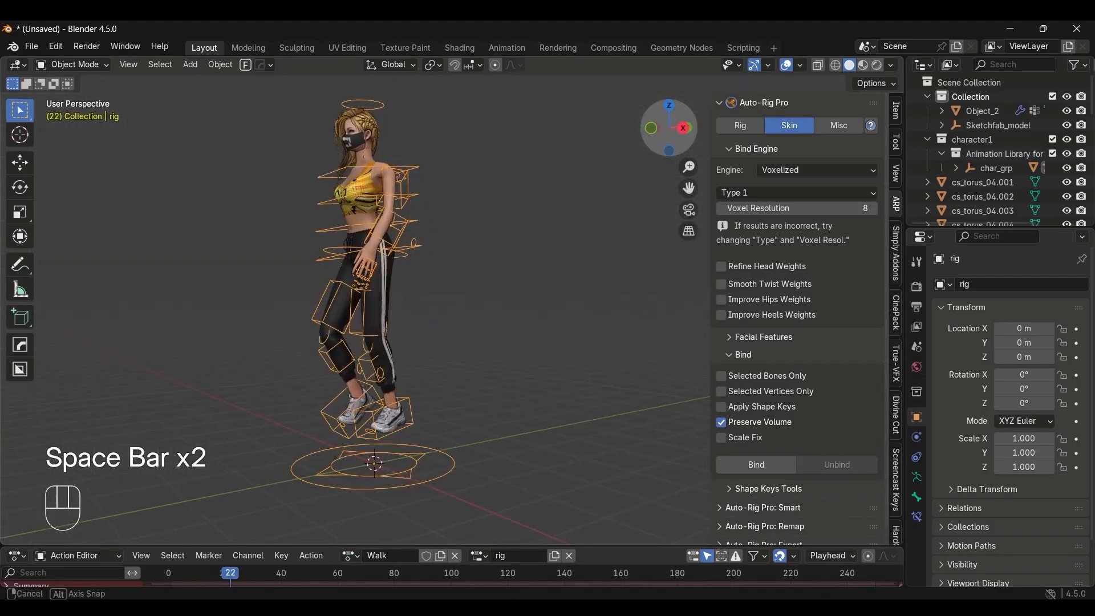
{"action": "key", "text": "space"}
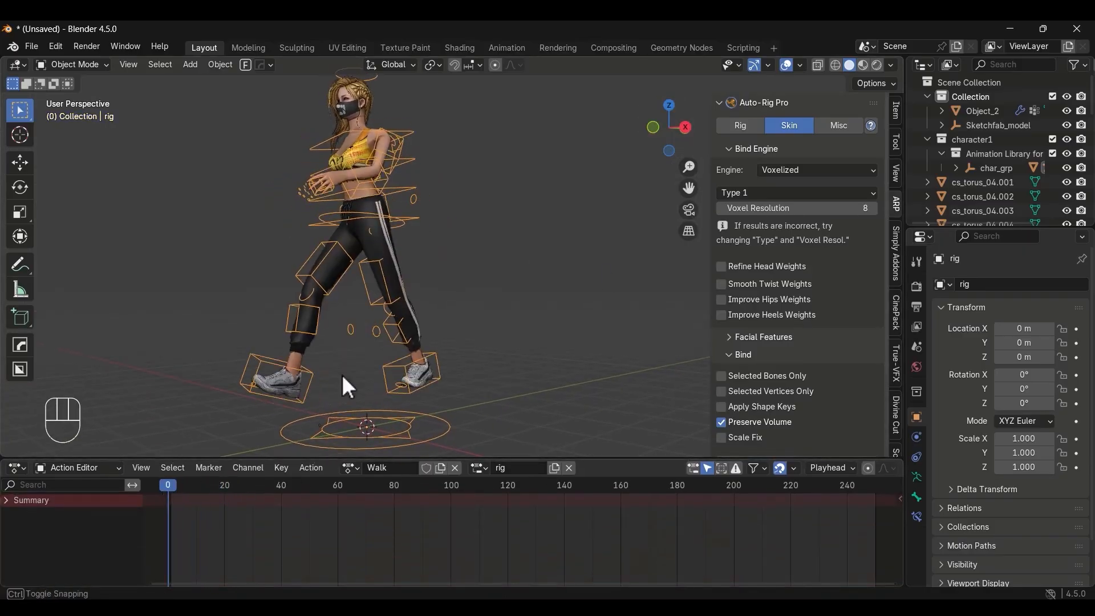
{"action": "key", "text": "space"}
{"action": "type", "text": "r"}
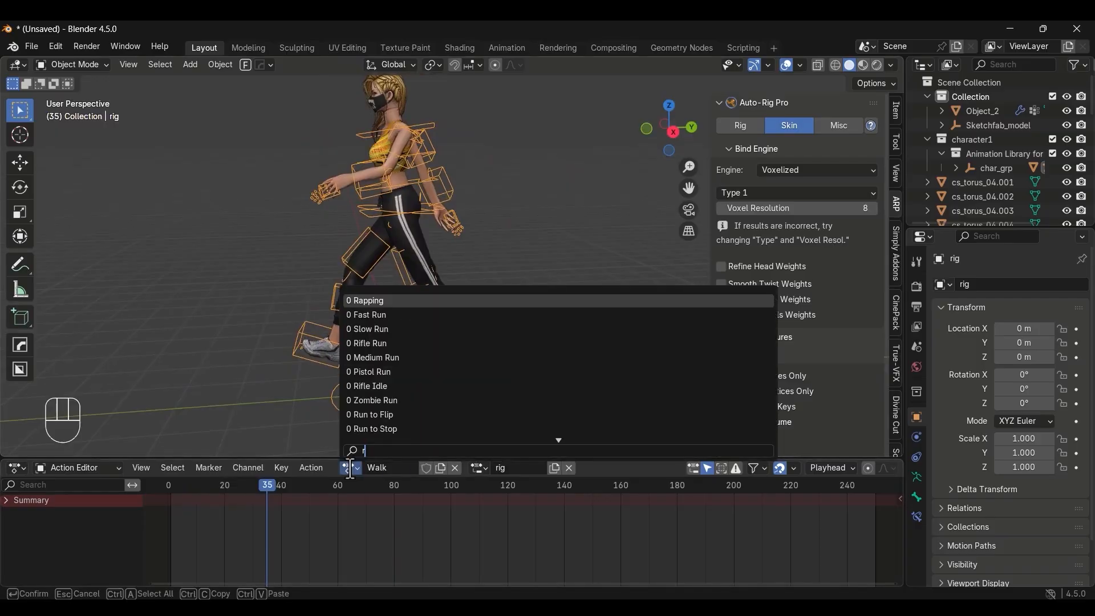
{"action": "left_click", "coordinate": [366, 315]}
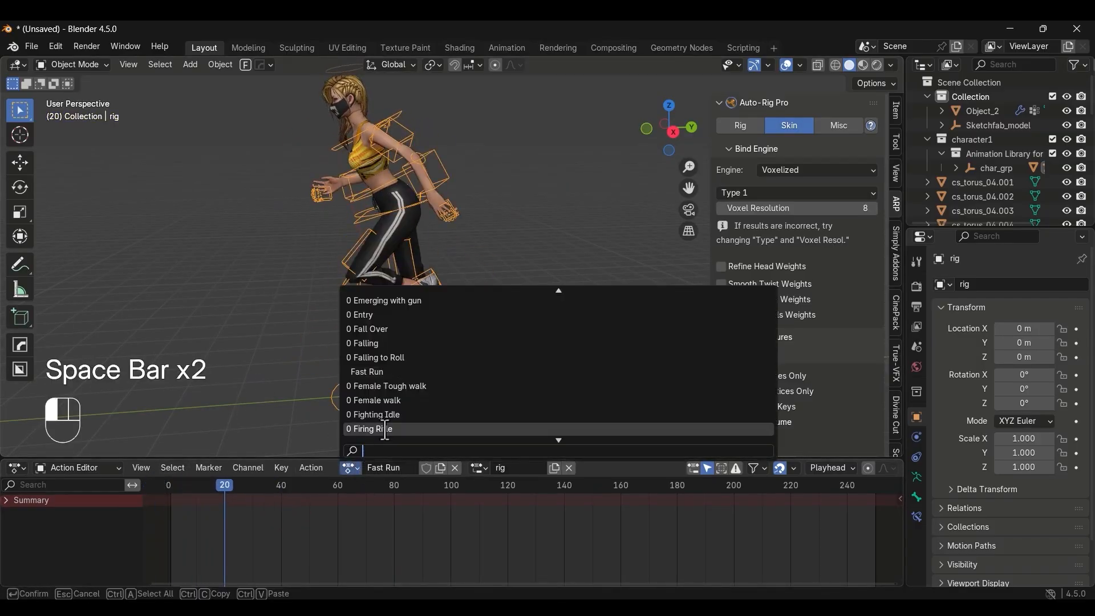
{"action": "left_click", "coordinate": [369, 429]}
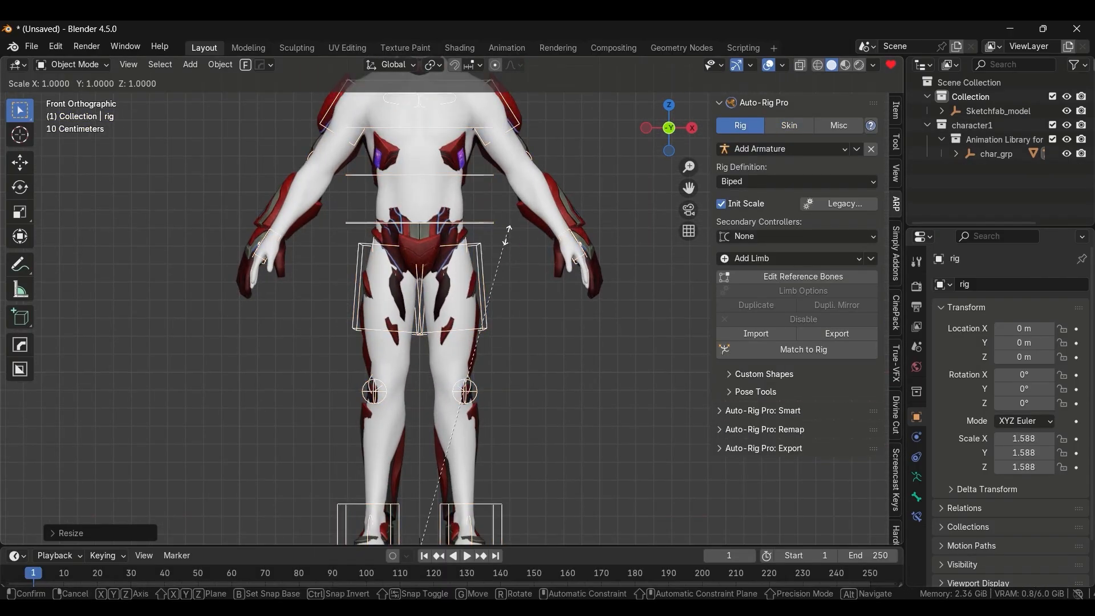
Step: Confirm the rig scale of about 1.588, import the kenshiro glTF model and view it from a preset direction
{"action": "left_click", "coordinate": [461, 240]}
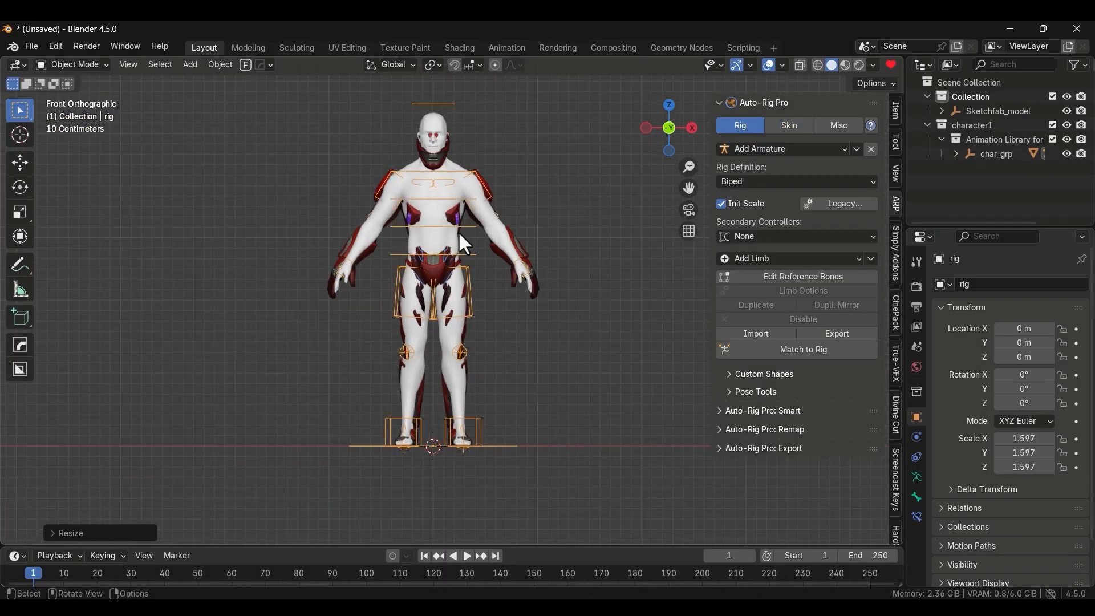
{"action": "key", "text": "s"}
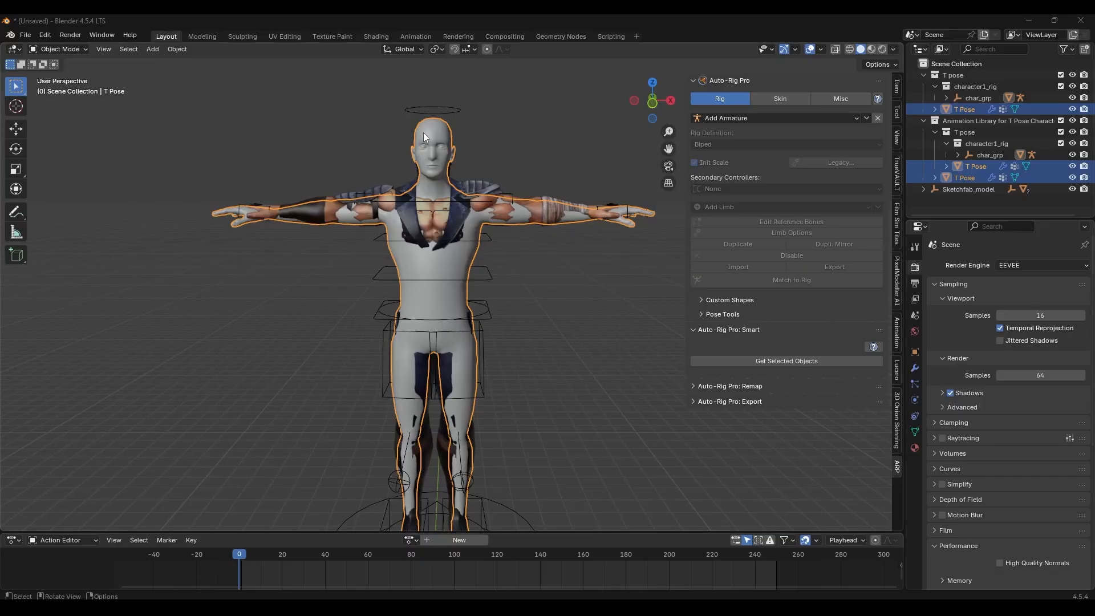
{"action": "mouse_move", "coordinate": [448, 152]}
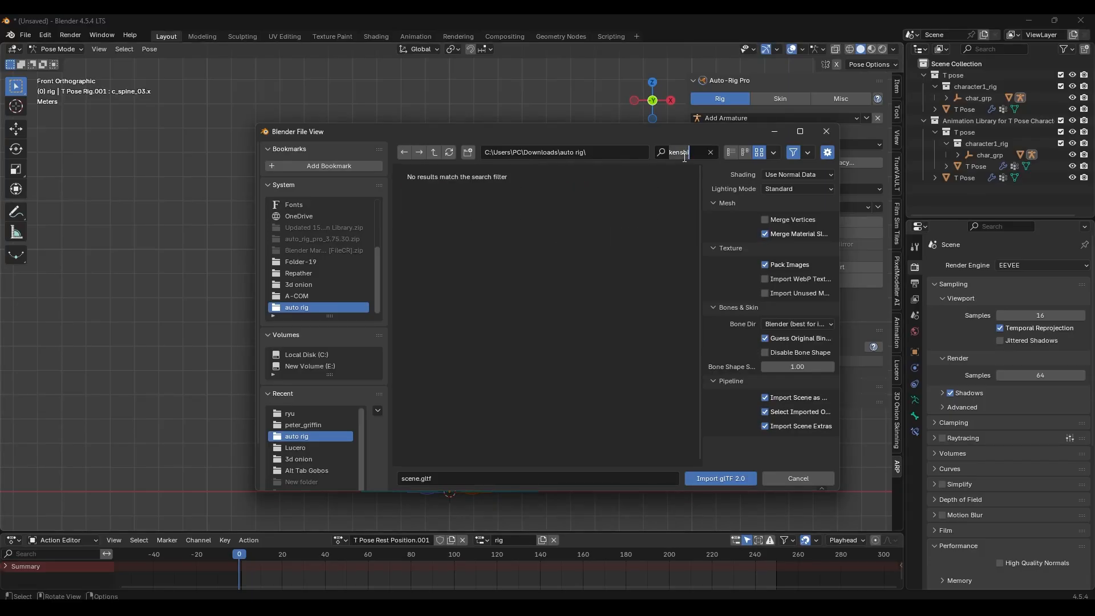
{"action": "left_click", "coordinate": [708, 151]}
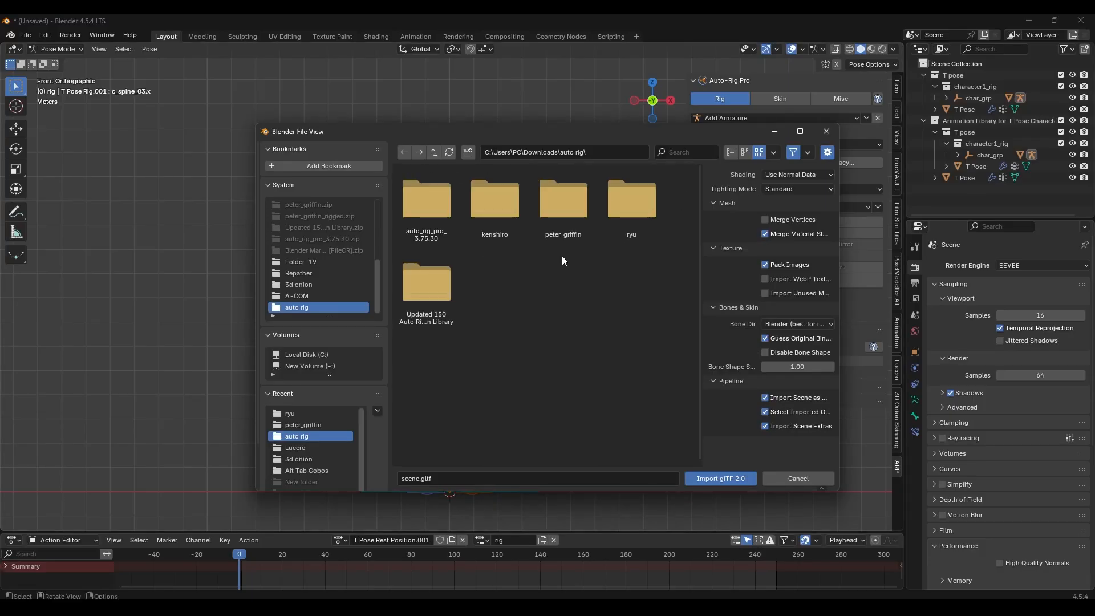
{"action": "left_click", "coordinate": [719, 478]}
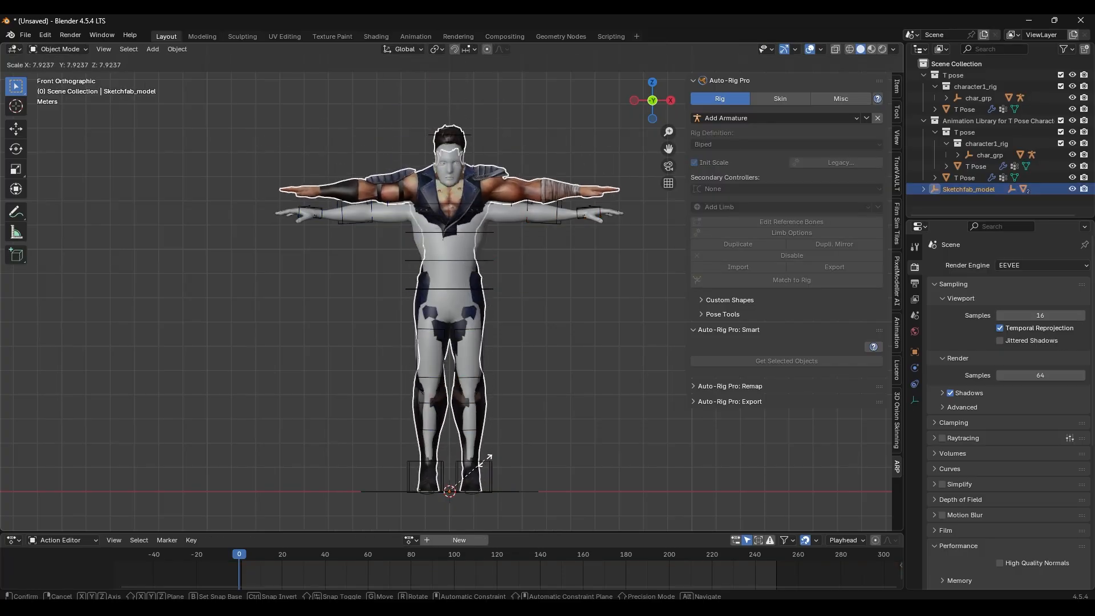
{"action": "mouse_move", "coordinate": [451, 280]}
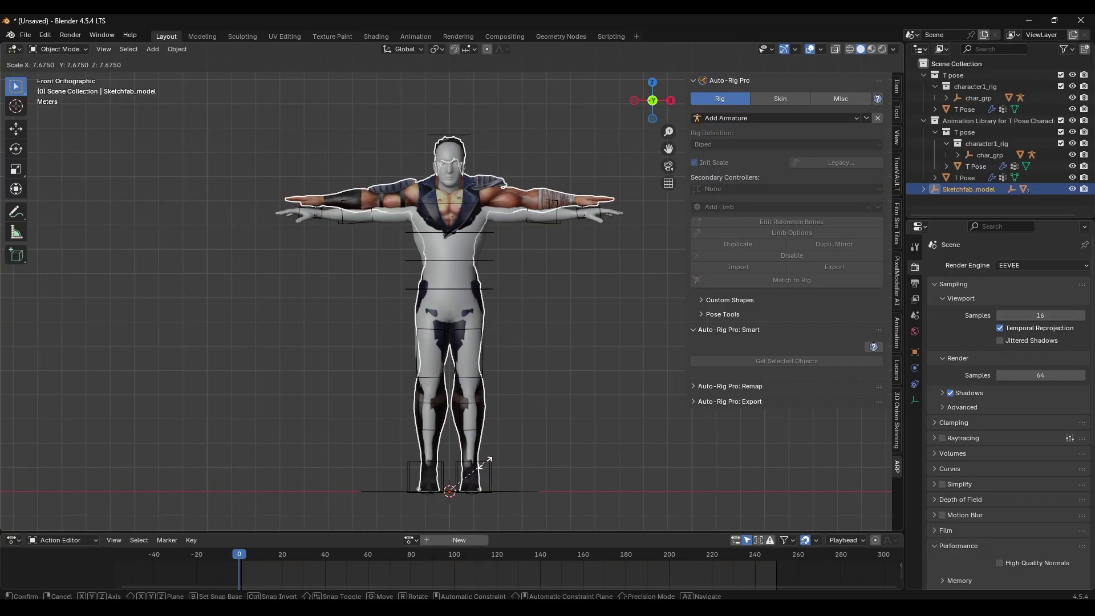
{"action": "mouse_move", "coordinate": [484, 466]}
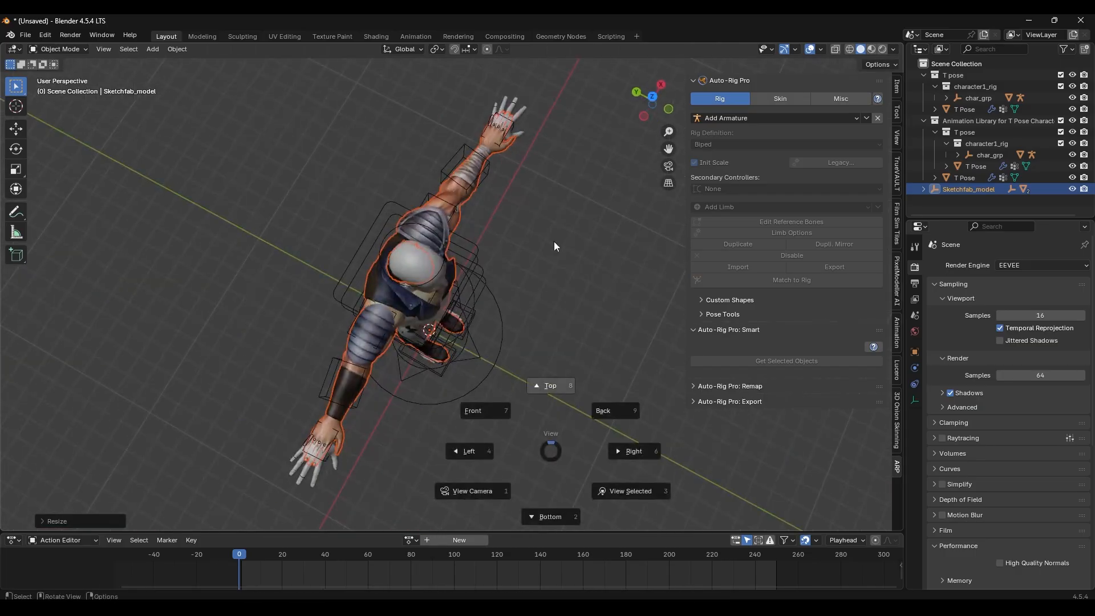
{"action": "left_click", "coordinate": [550, 386]}
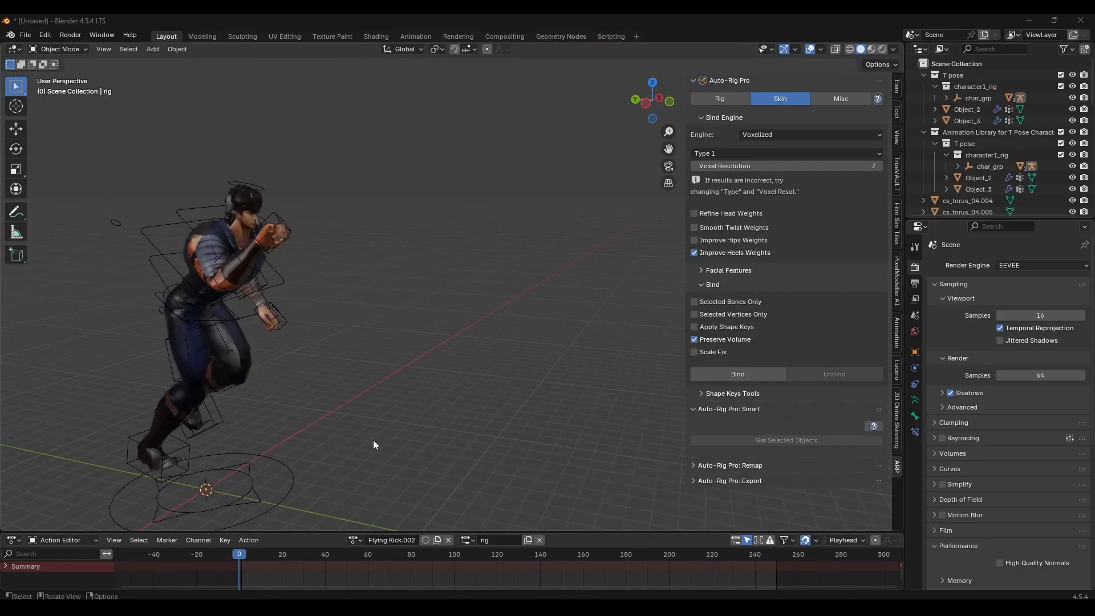
Step: Play the current action, assign Punch to Elbow combo, then assign and play Back Flip on the blonde woman's rig
{"action": "key", "text": "space"}
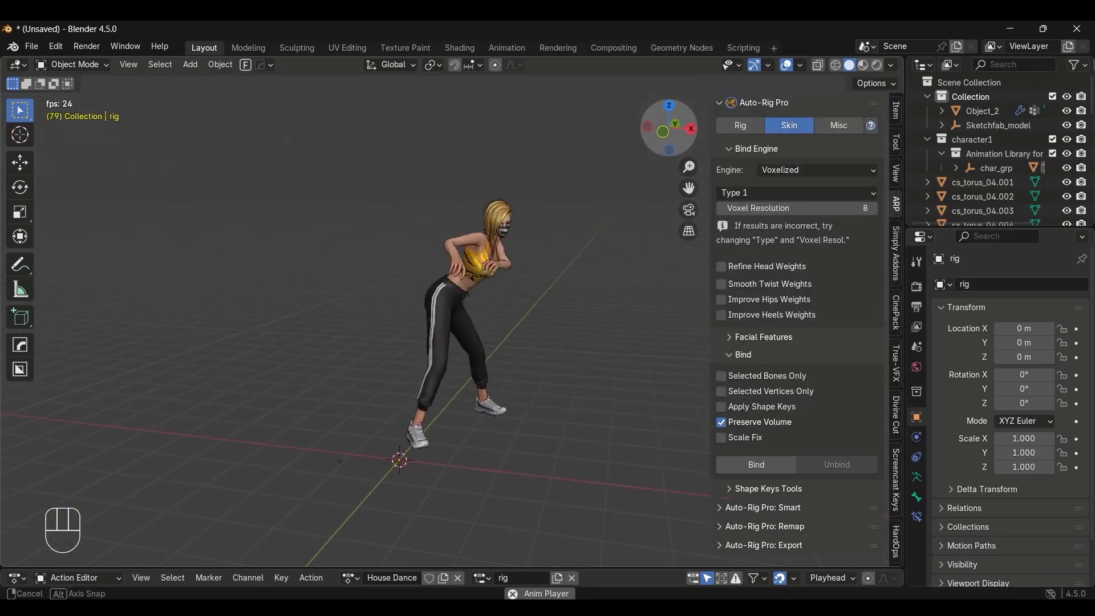
{"action": "key", "text": "space"}
{"action": "type", "text": "com"}
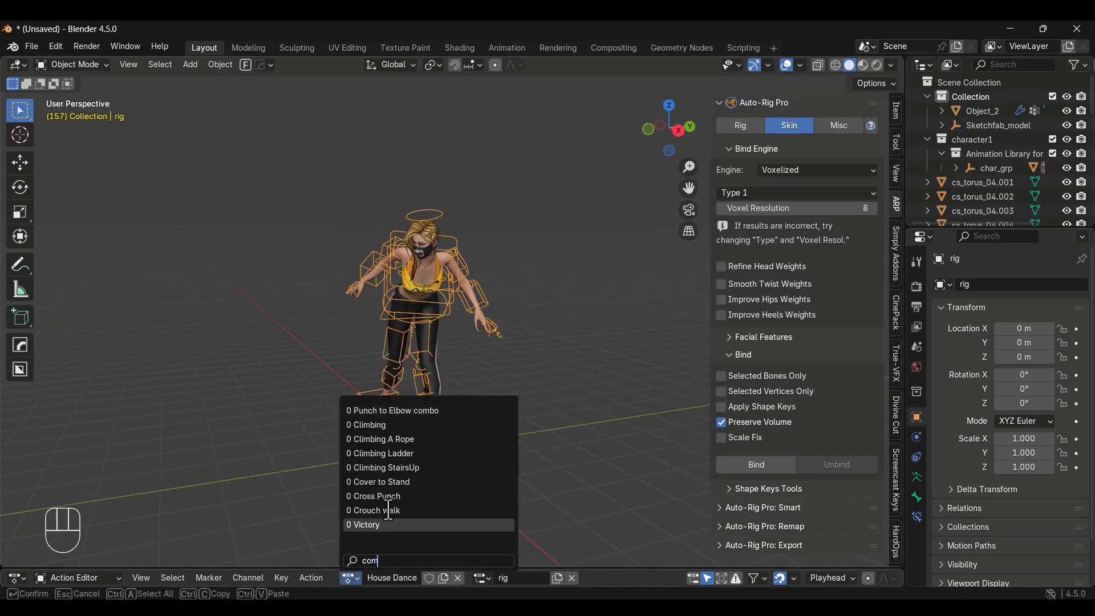
{"action": "left_click", "coordinate": [392, 410]}
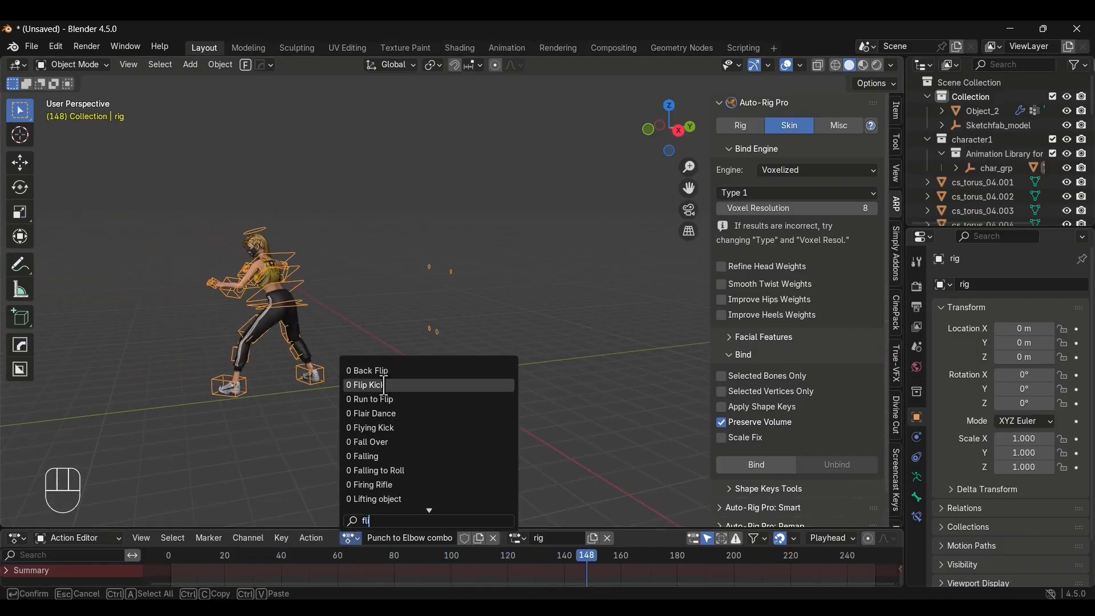
{"action": "left_click", "coordinate": [369, 370]}
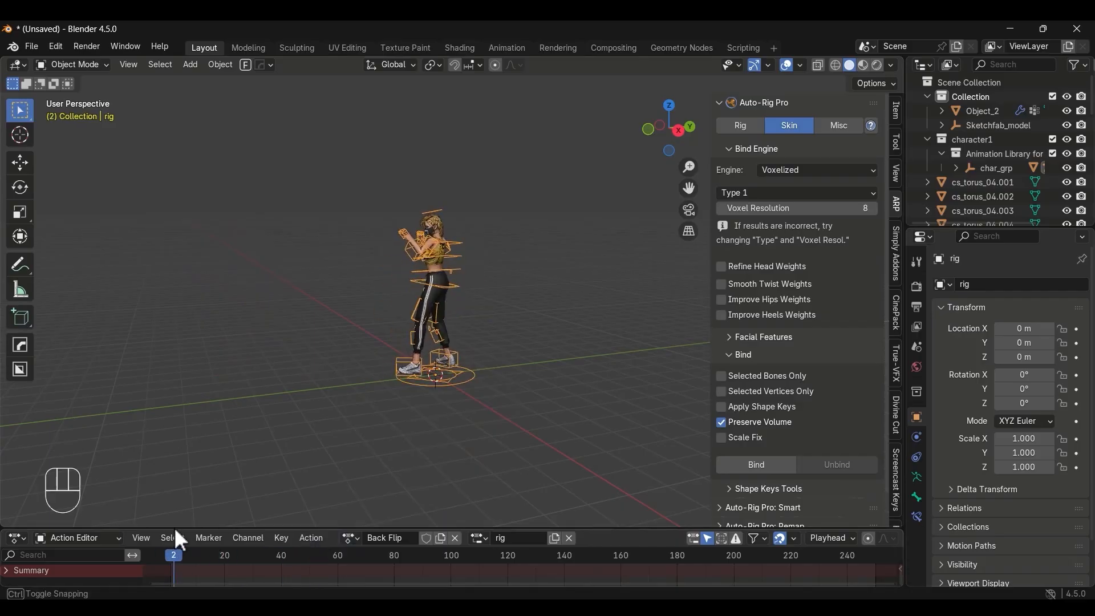
{"action": "key", "text": "space"}
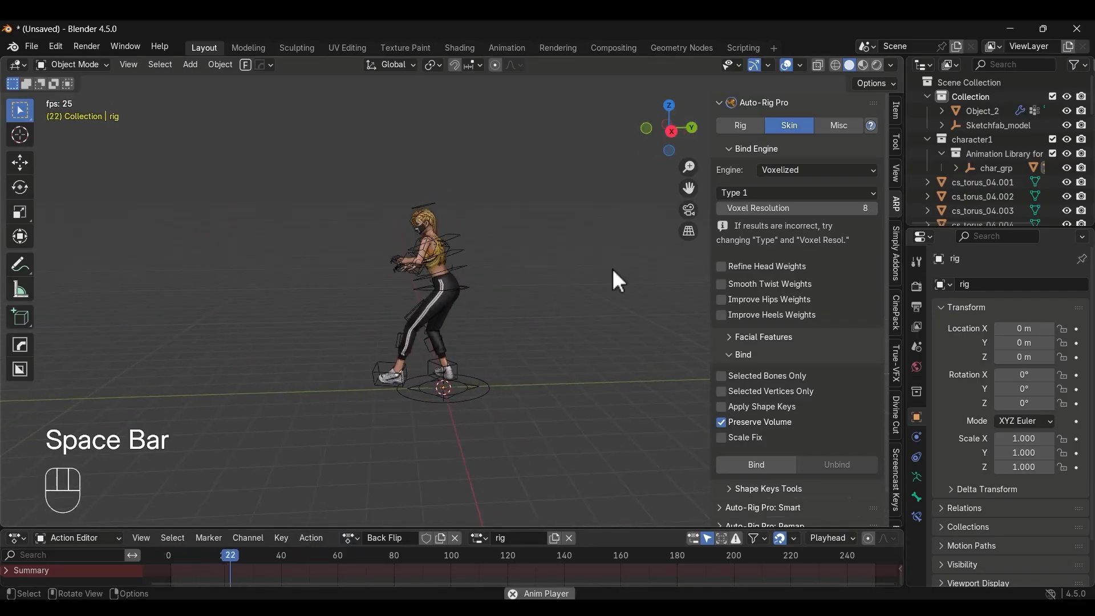
{"action": "key", "text": "space"}
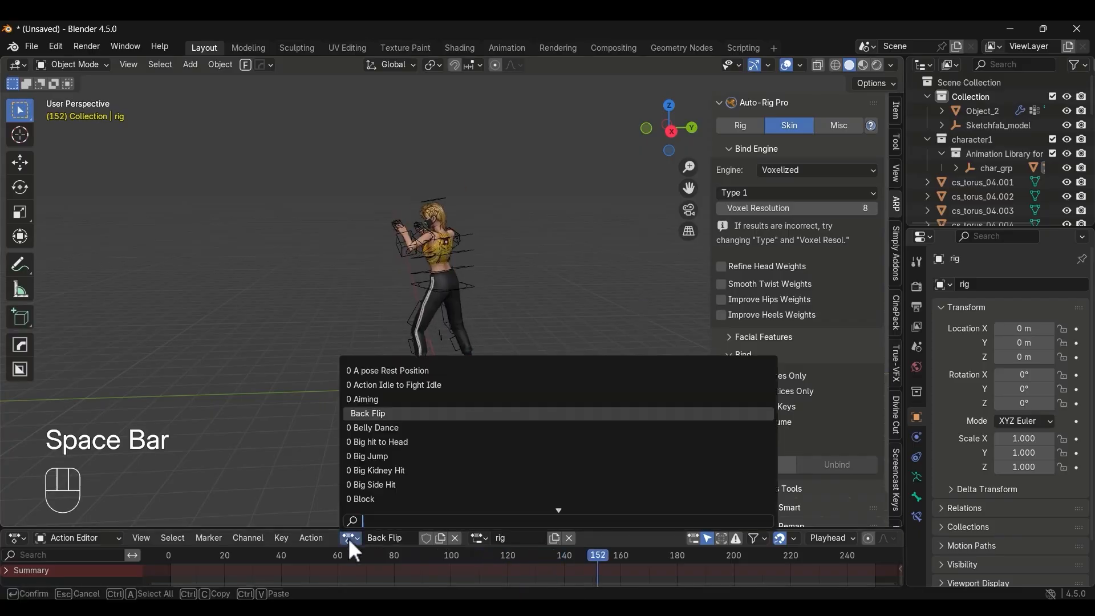
Step: Search 'ki' to assign Mma Kick, then assign and play the Old Man walk action
{"action": "type", "text": "ki"}
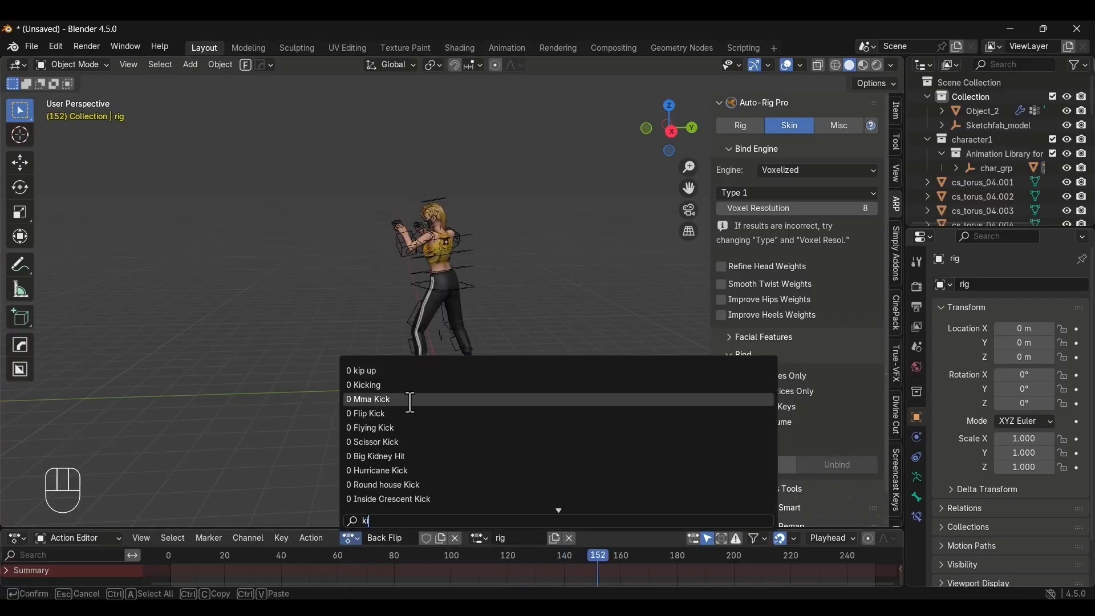
{"action": "left_click", "coordinate": [372, 399]}
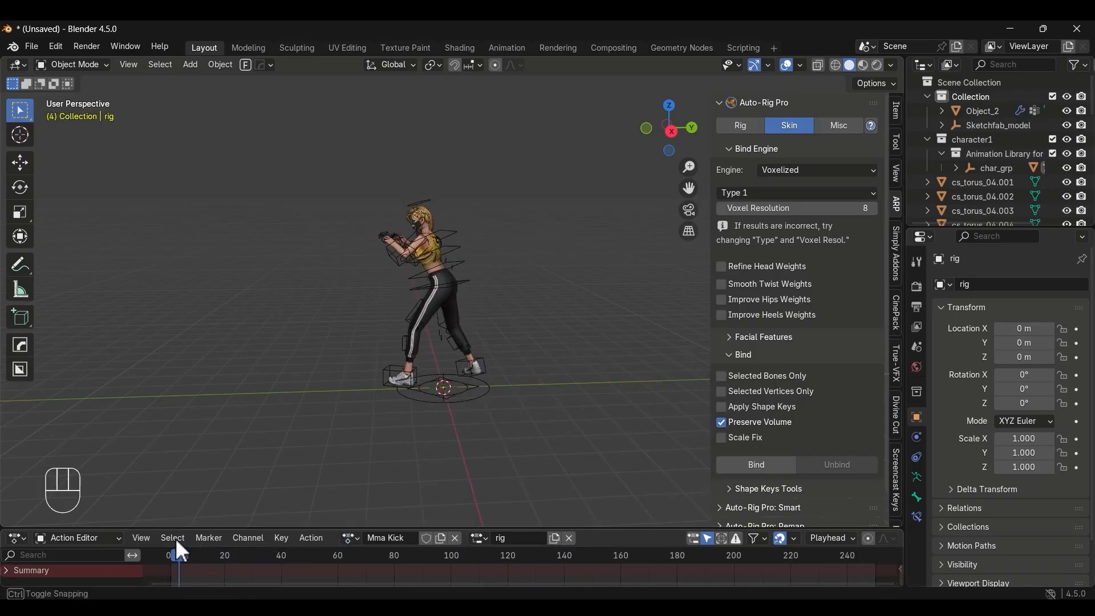
{"action": "left_click", "coordinate": [346, 540]}
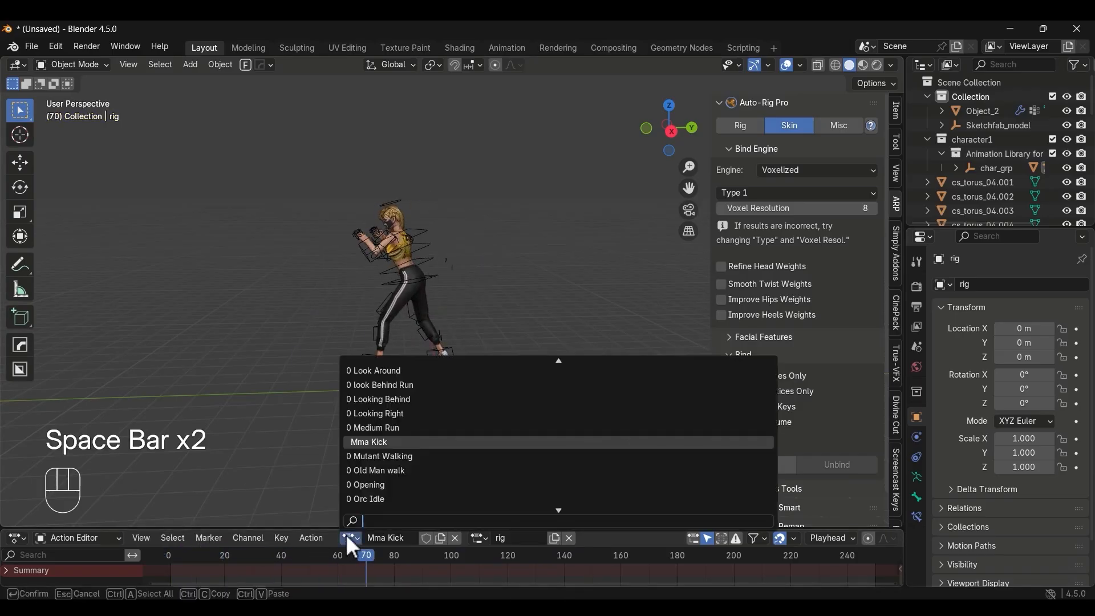
{"action": "left_click", "coordinate": [379, 470]}
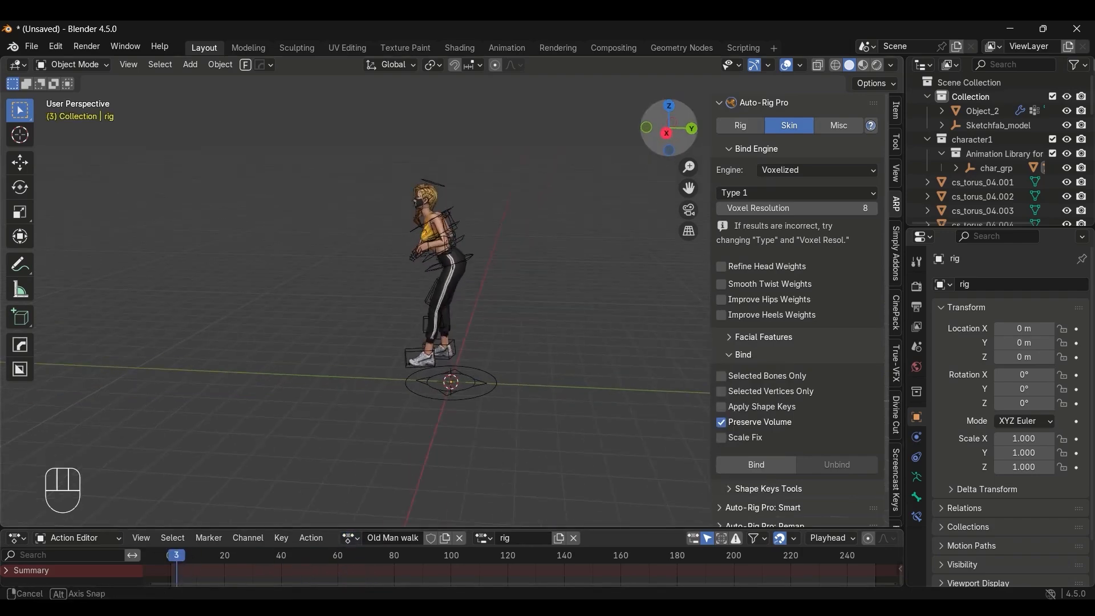
{"action": "key", "text": "space"}
{"action": "type", "text": "com"}
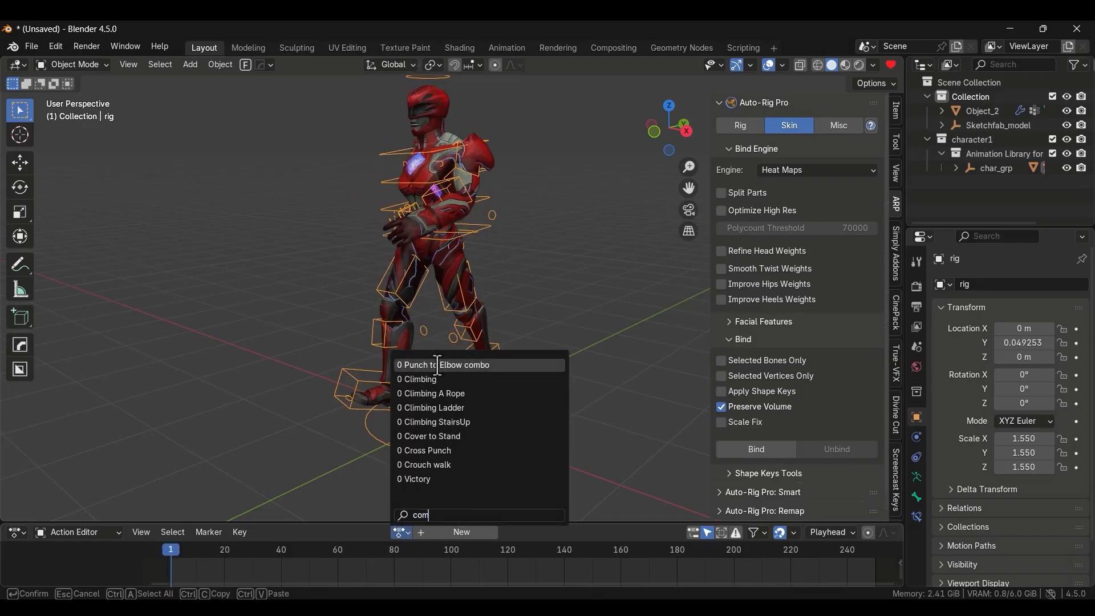
Step: Play Block and Big hit to Head on the red character, then search 'kick' and assign Mma Kick
{"action": "left_click", "coordinate": [447, 365]}
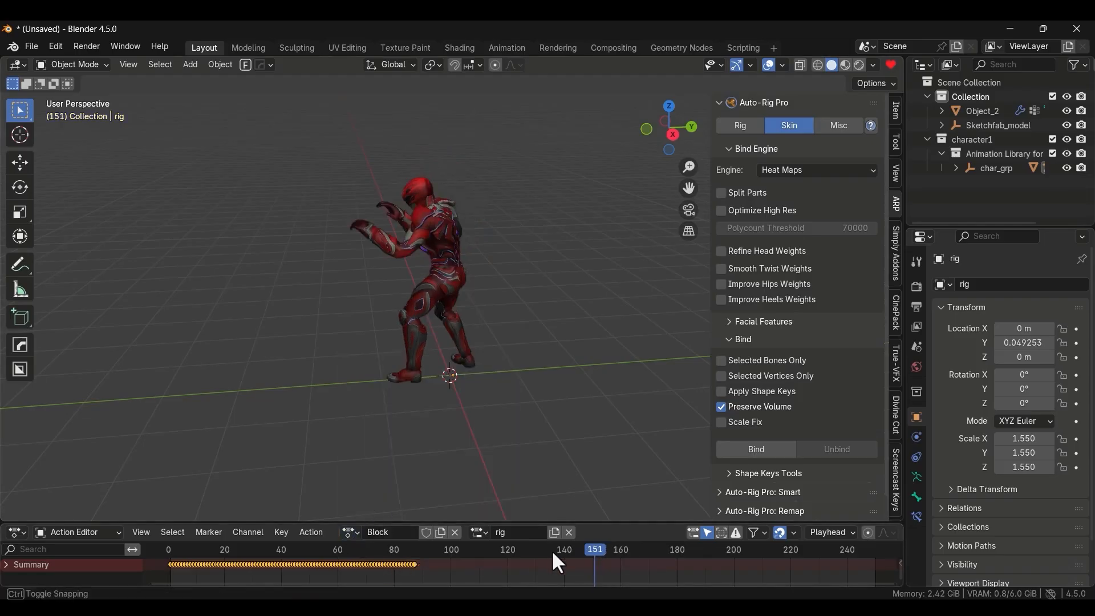
{"action": "key", "text": "space"}
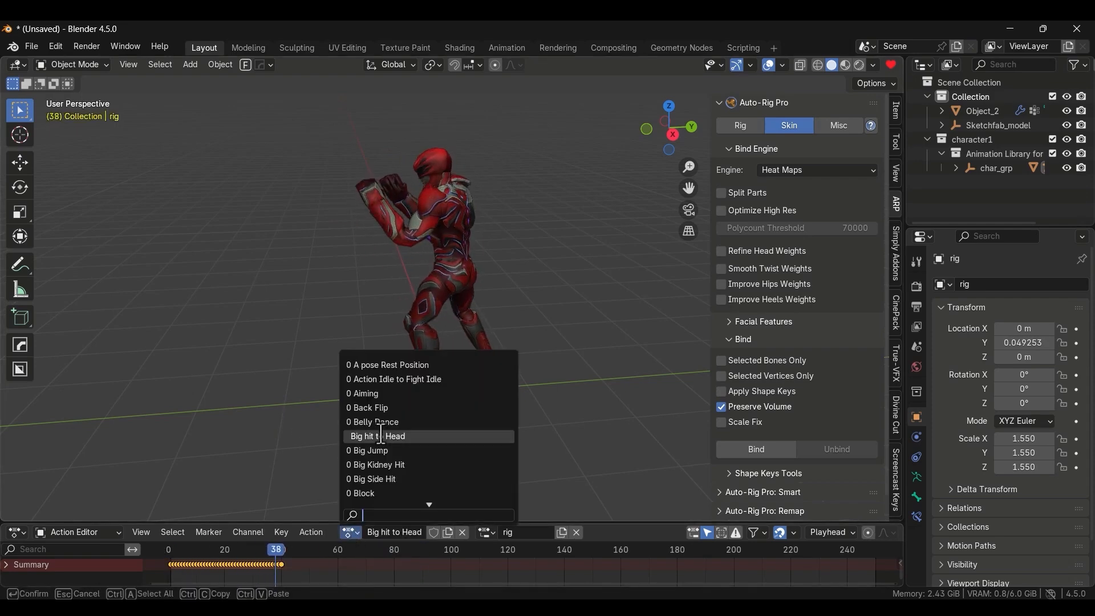
{"action": "type", "text": "kick"}
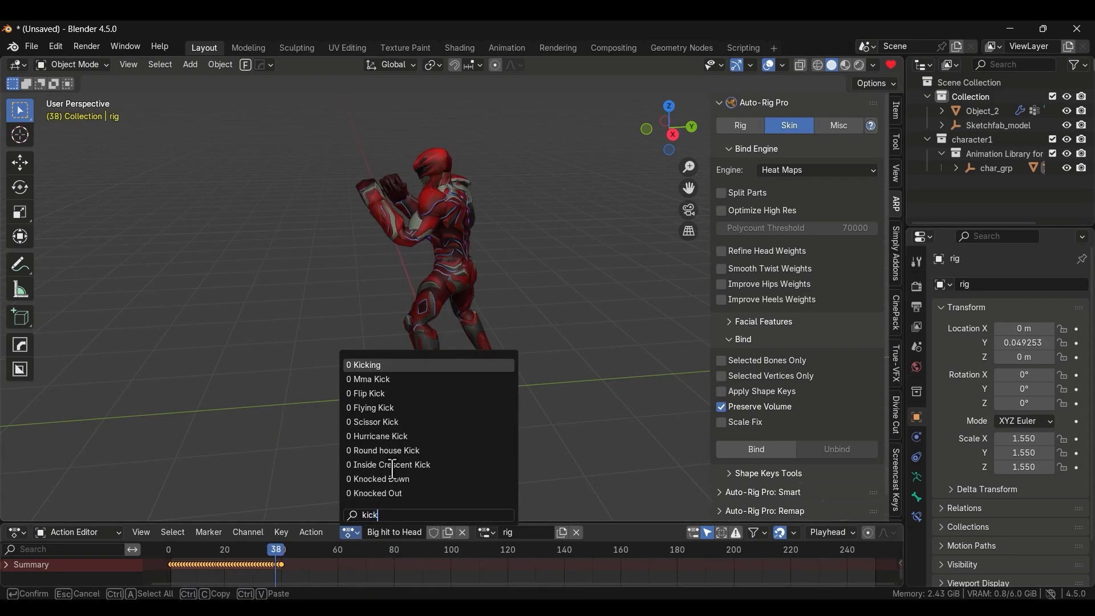
{"action": "left_click", "coordinate": [368, 378]}
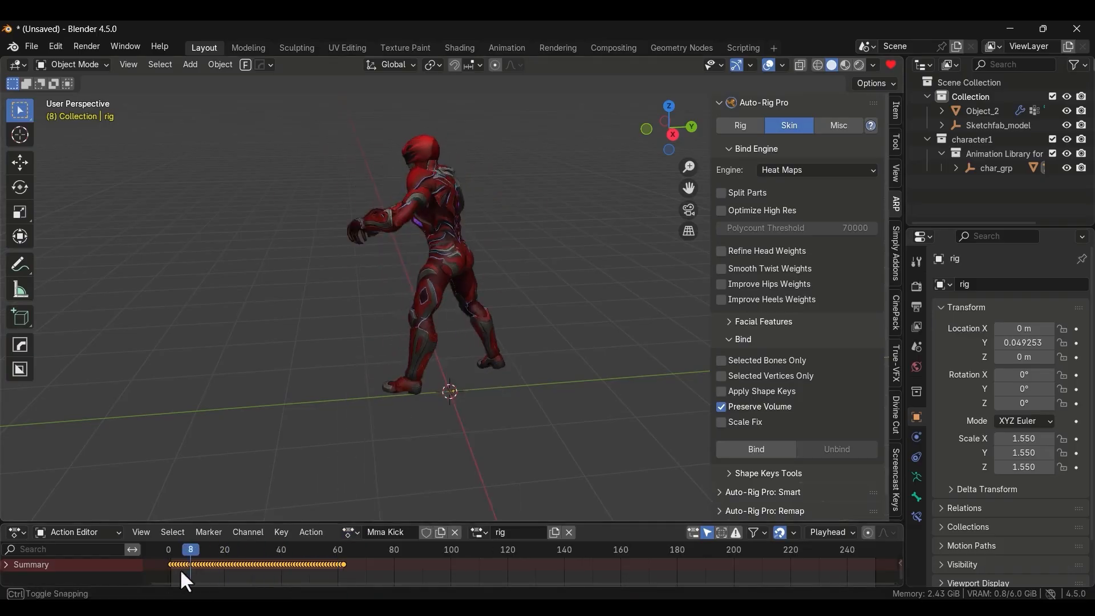